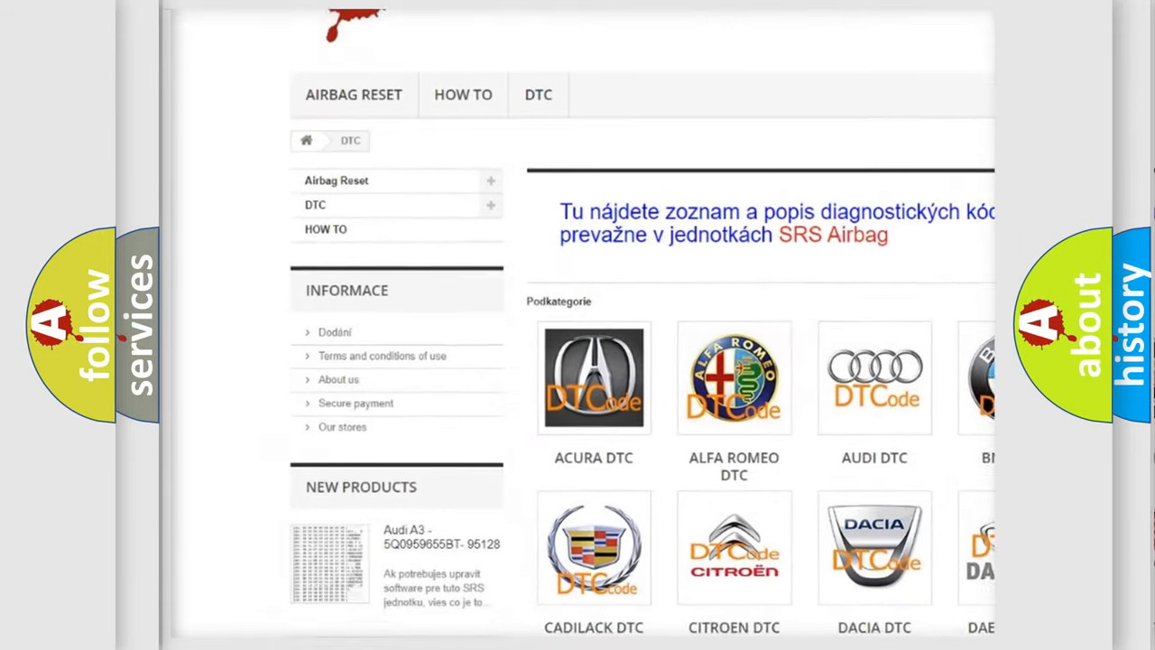
scroll(down, 3)
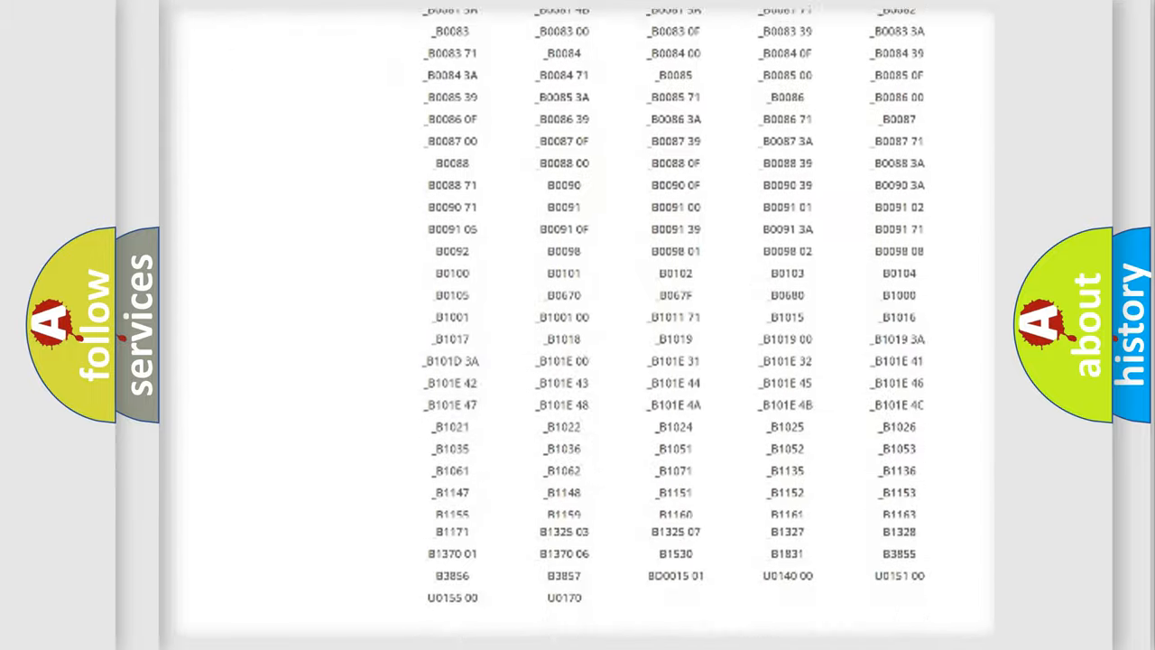
scroll(down, 3)
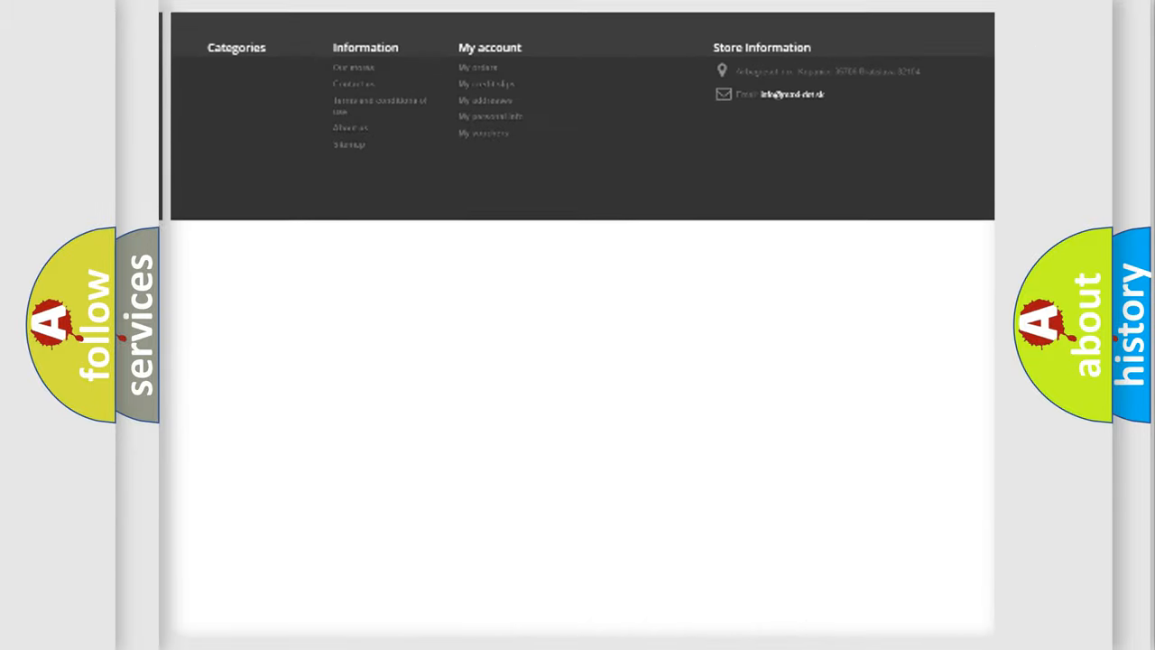
scroll(up, 3)
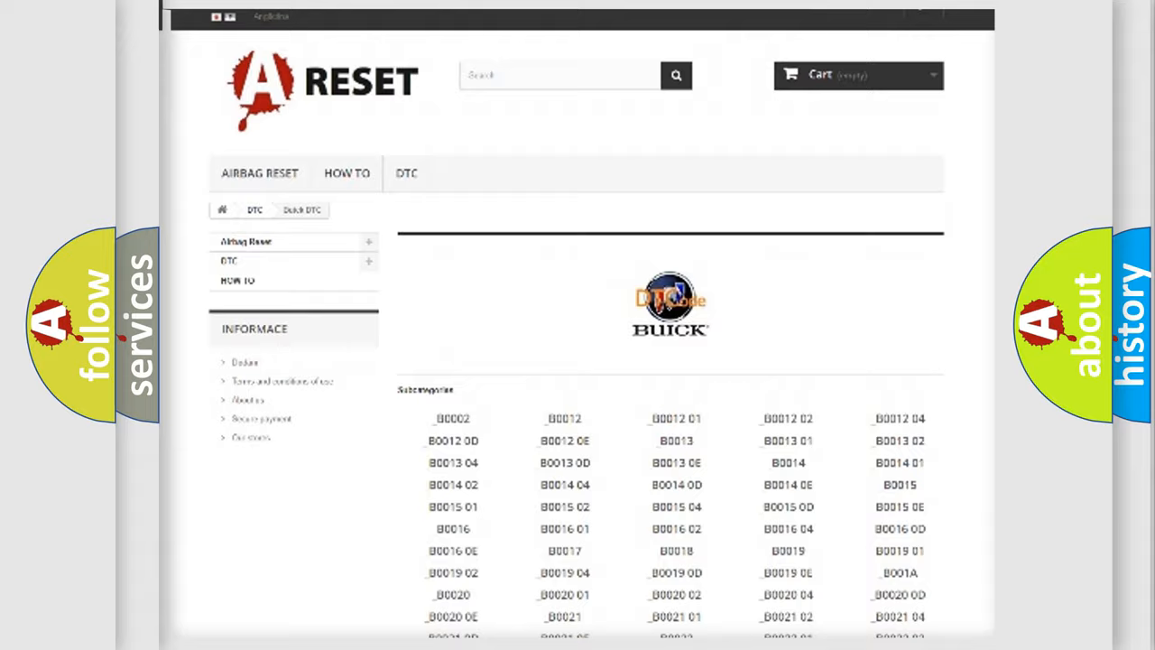